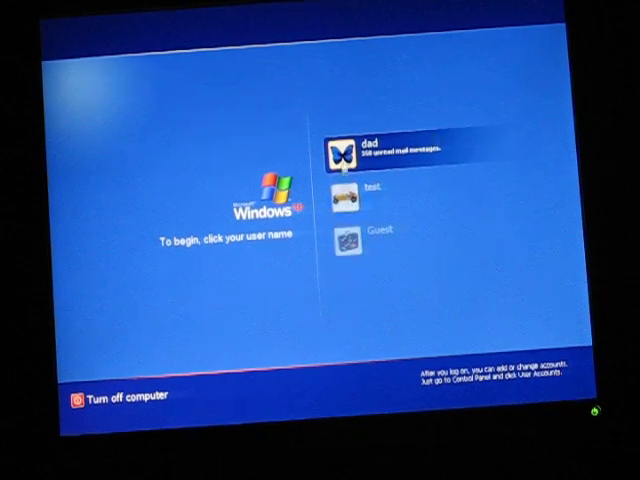
- Select the test account and try logging in with a typed password
click(366, 192)
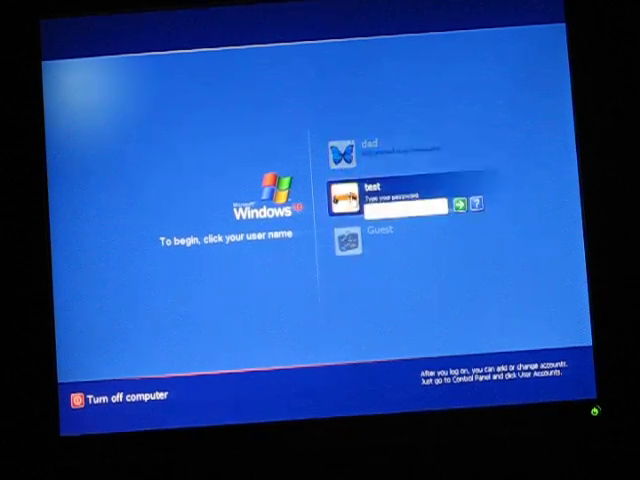
text(••••)
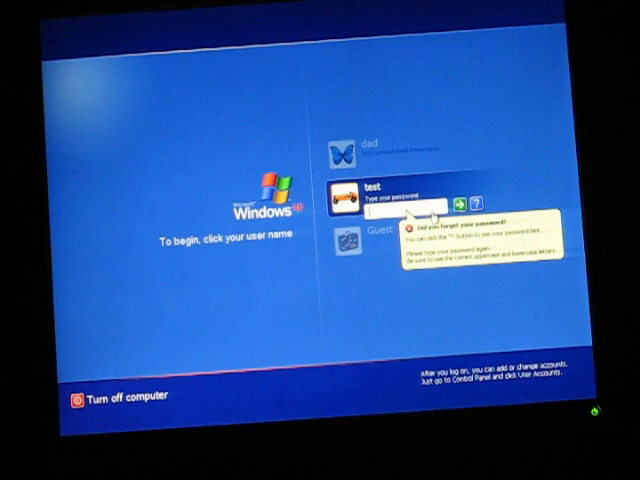
text(••••)
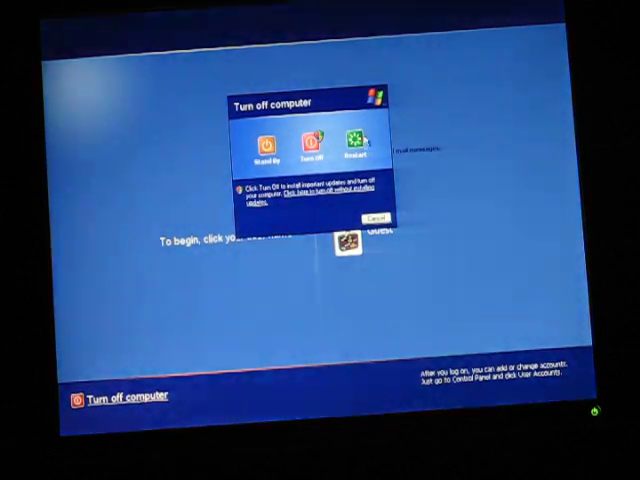
- Restart the computer to reach the Windows Advanced Options boot menu
click(311, 139)
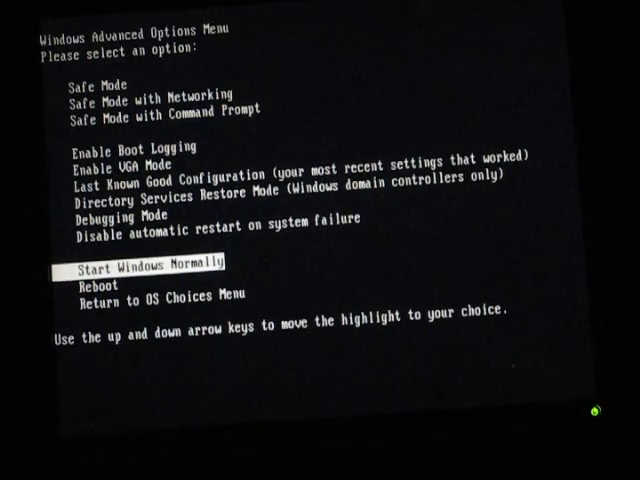
- Highlight and choose Safe Mode in the Advanced Options menu
key(up)
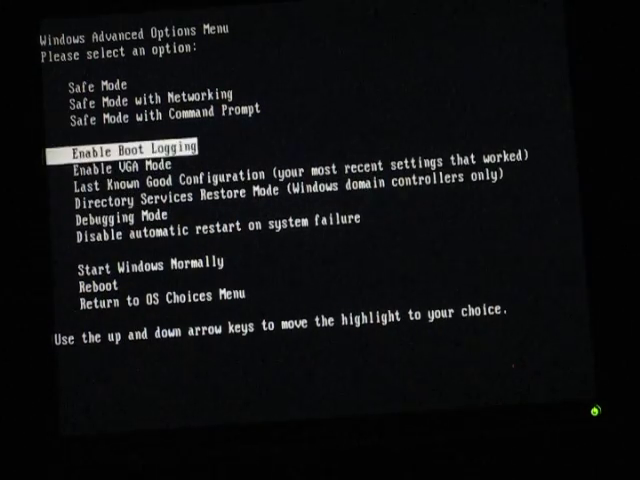
key(Up)
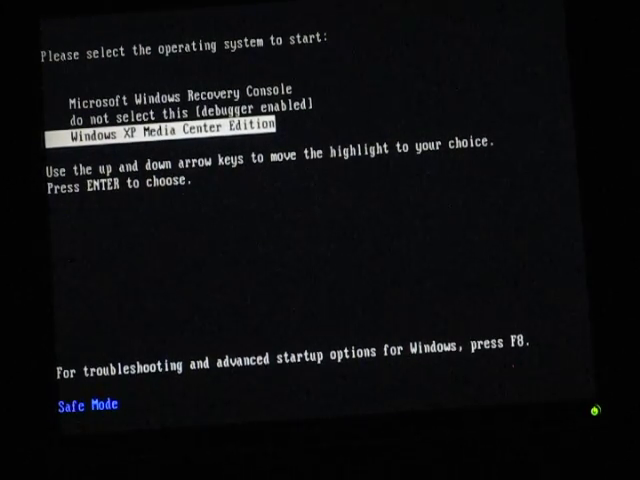
- Boot Windows XP Media Center Edition into the Safe Mode desktop
key(enter)
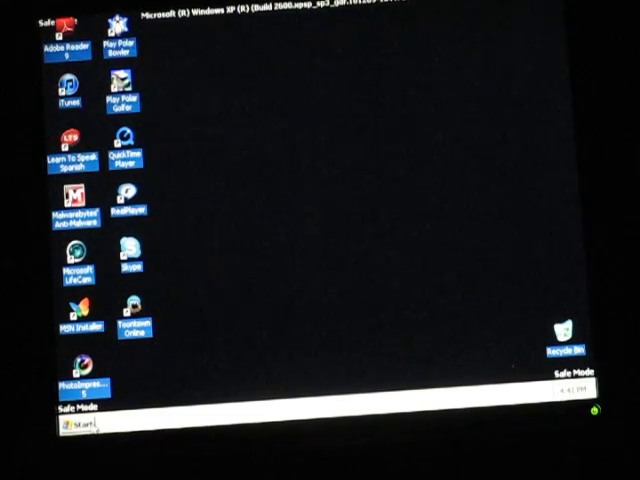
- Open Control Panel from the Start menu
click(73, 426)
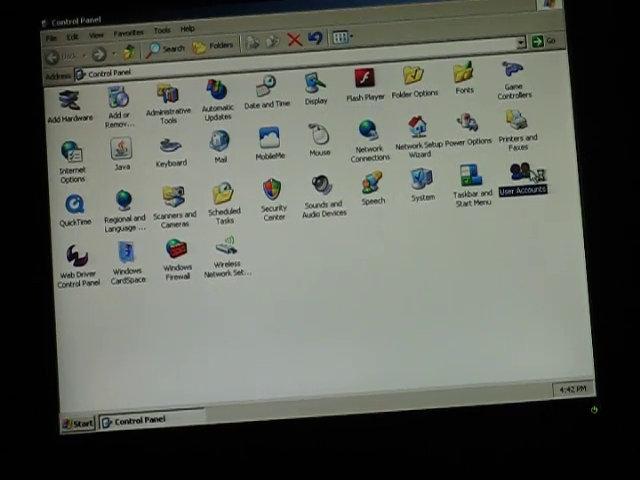
- Open User Accounts and show the test account's change options
double_click(529, 182)
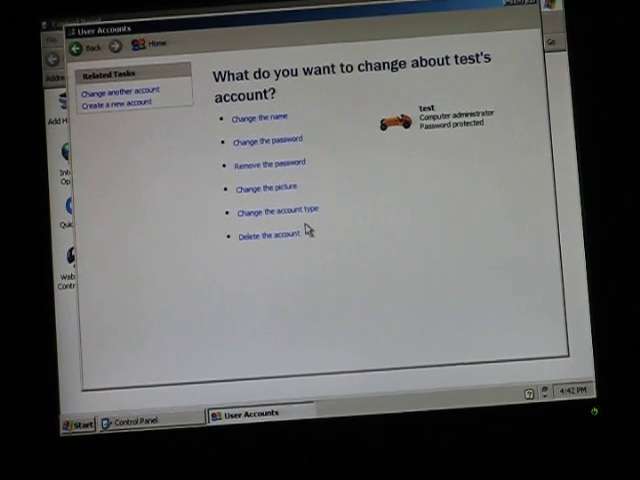
mouse_move(283, 174)
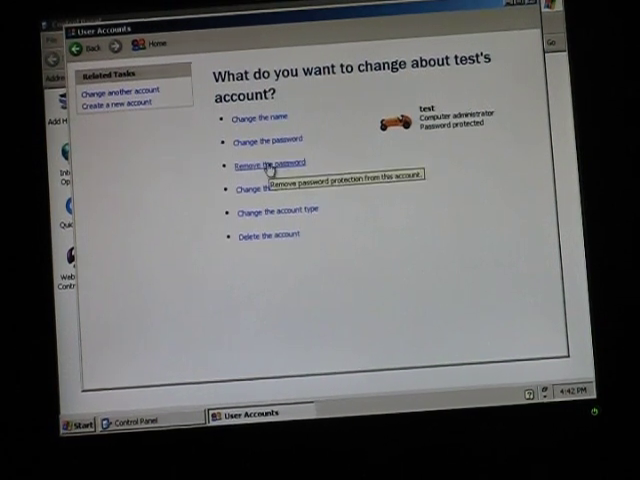
- Remove the test account's password and confirm the removal
click(272, 163)
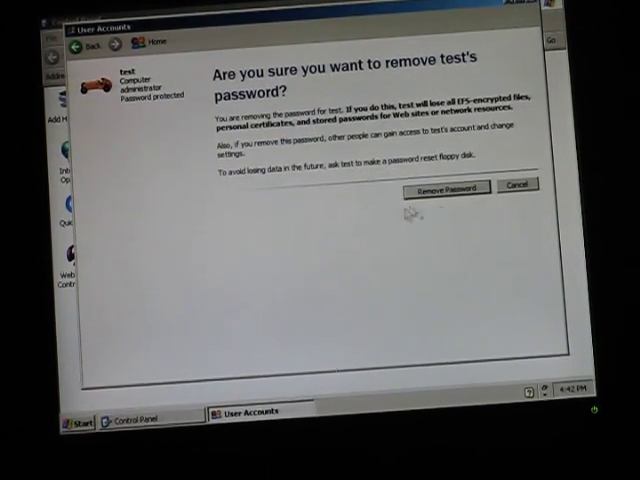
click(446, 187)
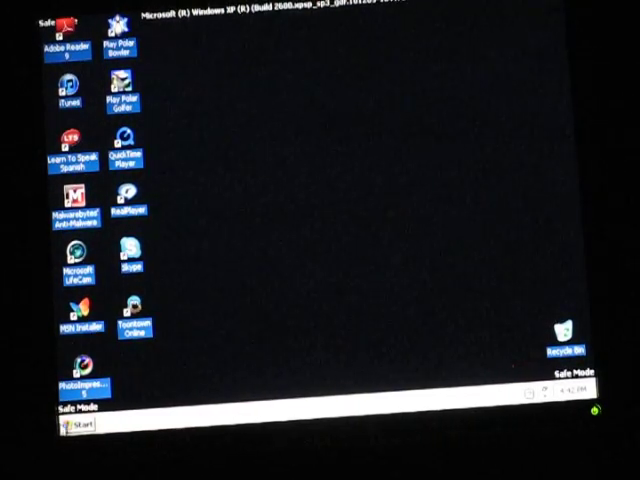
- Restart out of Safe Mode and log into test without a password
click(78, 428)
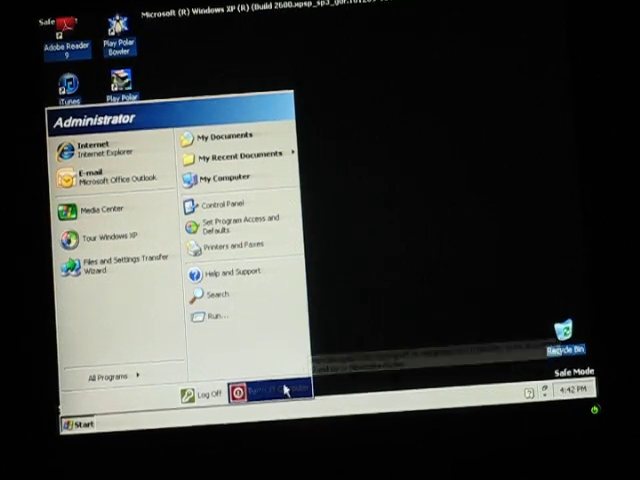
click(258, 396)
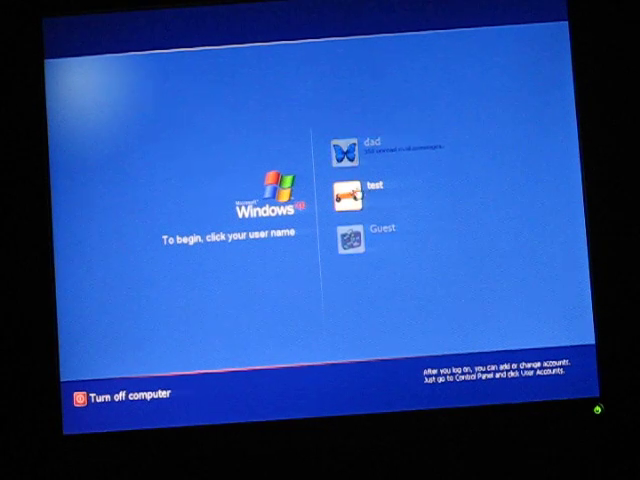
click(349, 191)
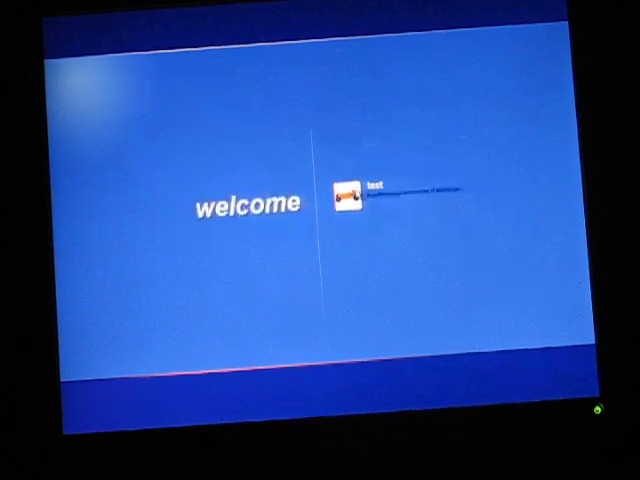